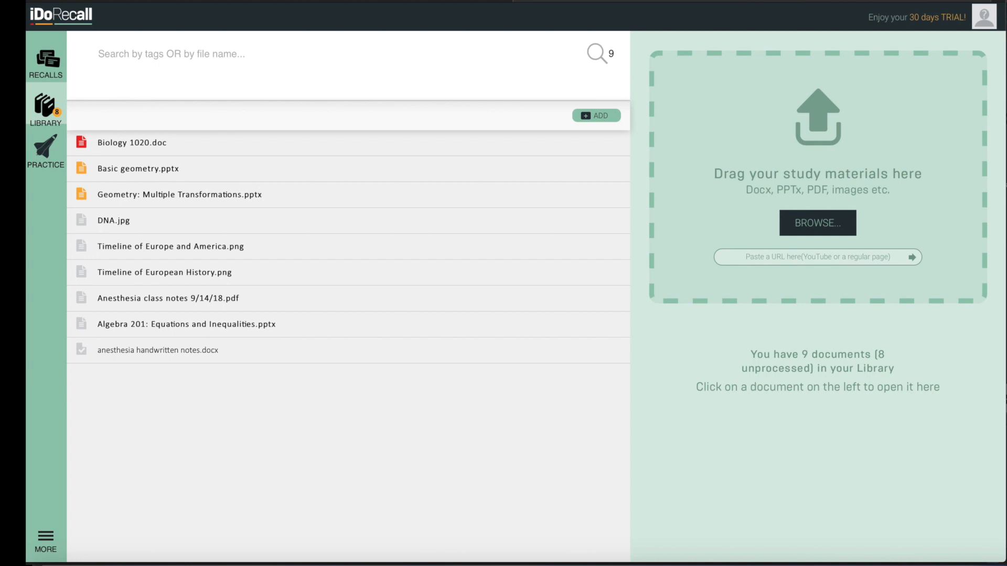
{"action": "mouse_move", "coordinate": [611, 98]}
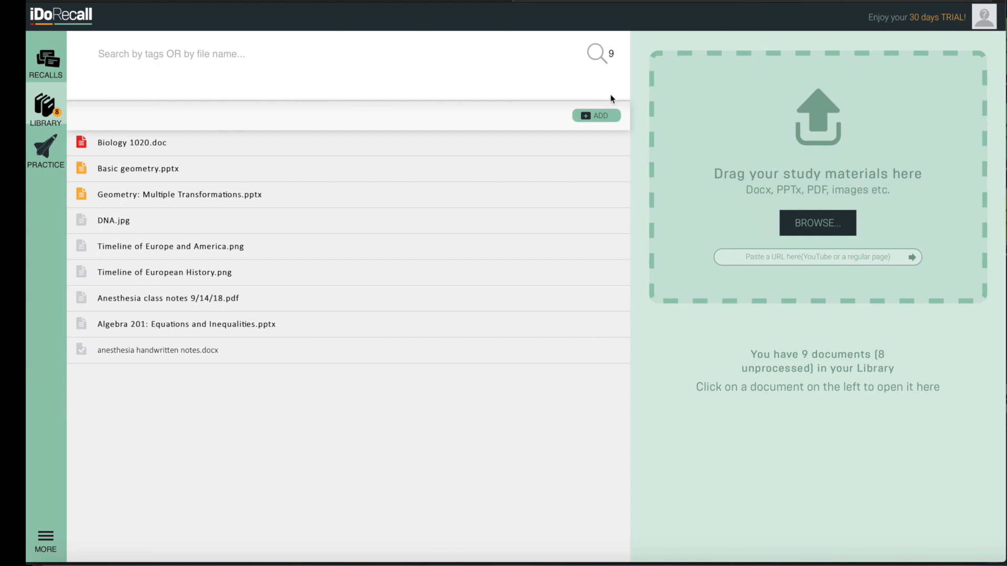
- Open Biology 1020.doc to view its Chapter 1 lecture notes
{"action": "left_click", "coordinate": [818, 222]}
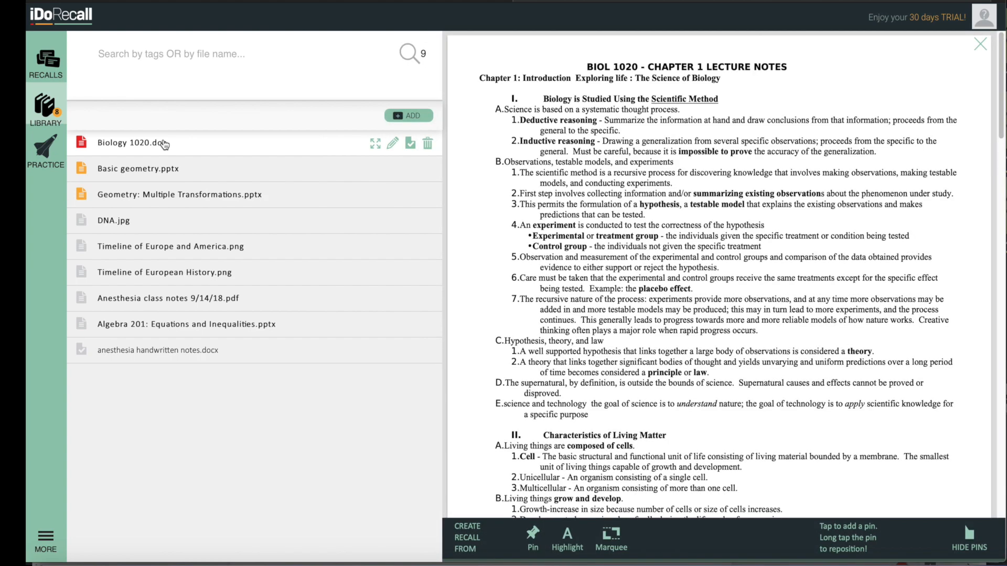
- Preview the Anesthesia class notes PDF, the DNA image, and the Geometry: Multiple Transformations presentation
{"action": "left_click", "coordinate": [168, 298]}
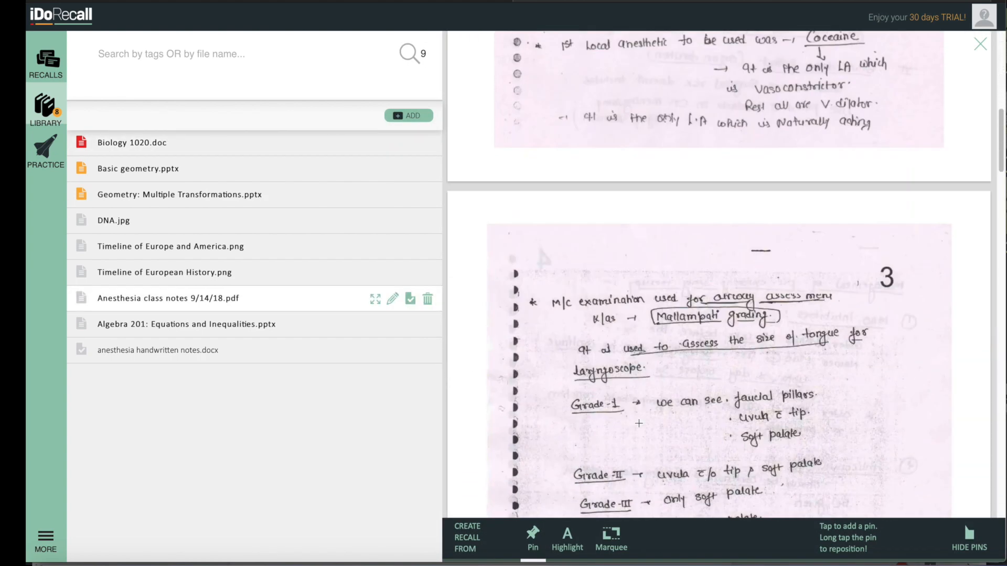
{"action": "left_click", "coordinate": [114, 221]}
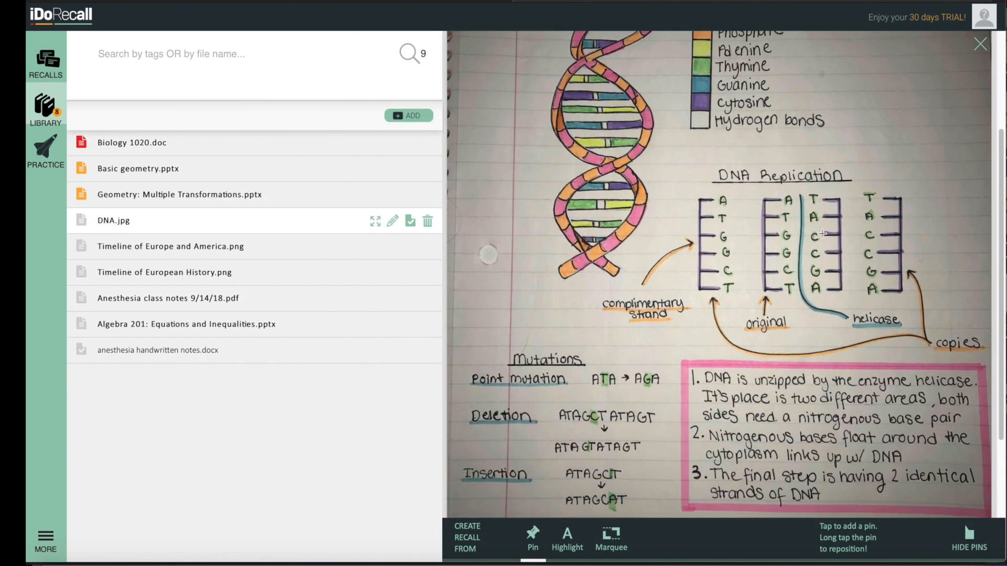
{"action": "scroll", "scroll_direction": "down", "scroll_amount": 3}
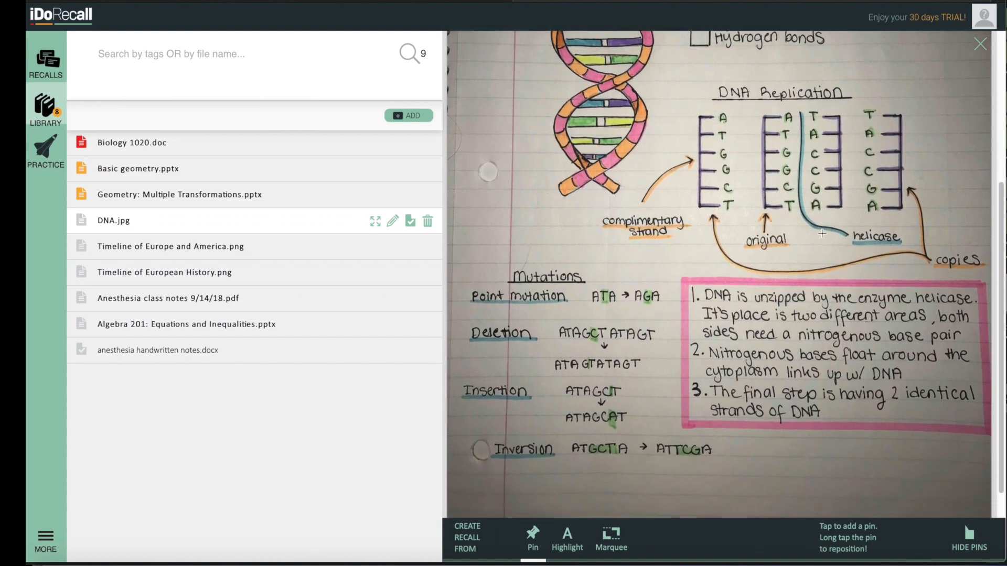
{"action": "left_click", "coordinate": [178, 195]}
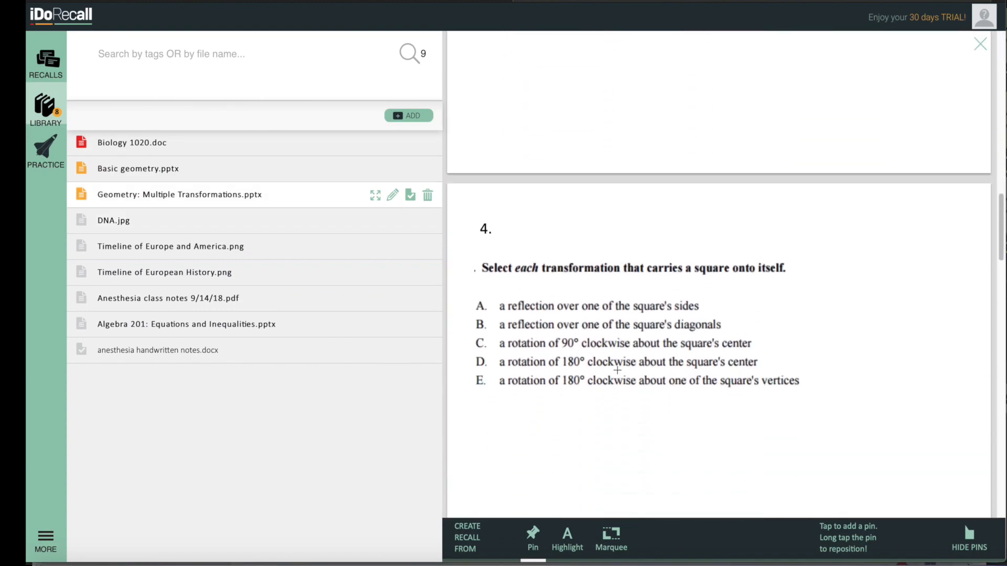
{"action": "left_click", "coordinate": [136, 143]}
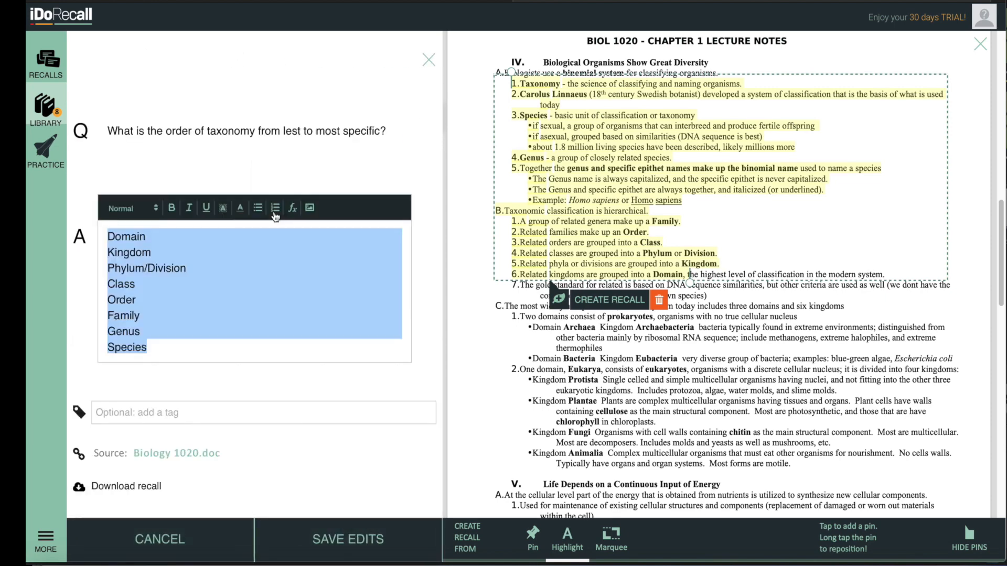
- Format the taxonomy answer as a numbered list, save the recall, and start practicing
{"action": "left_click", "coordinate": [275, 208]}
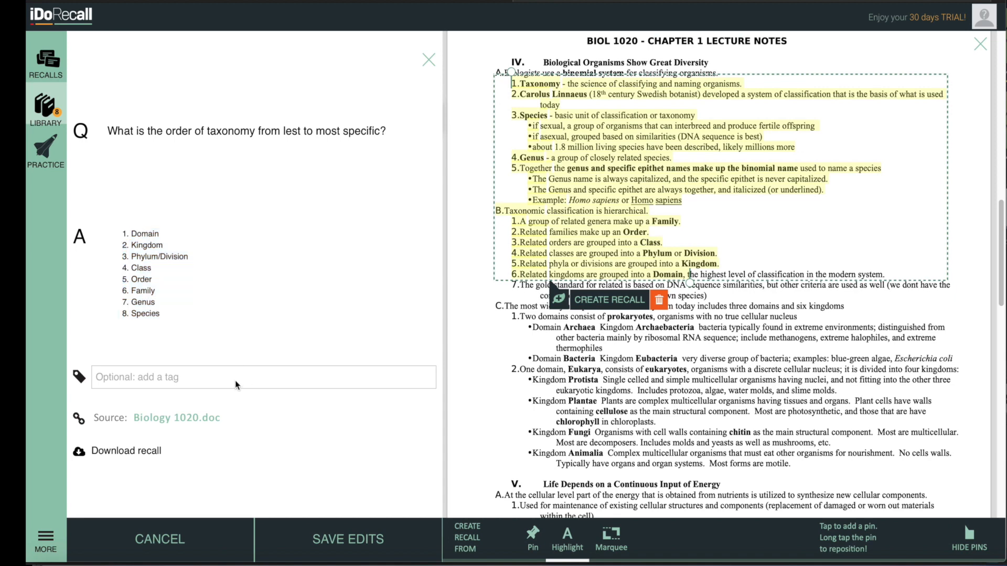
{"action": "left_click", "coordinate": [347, 540]}
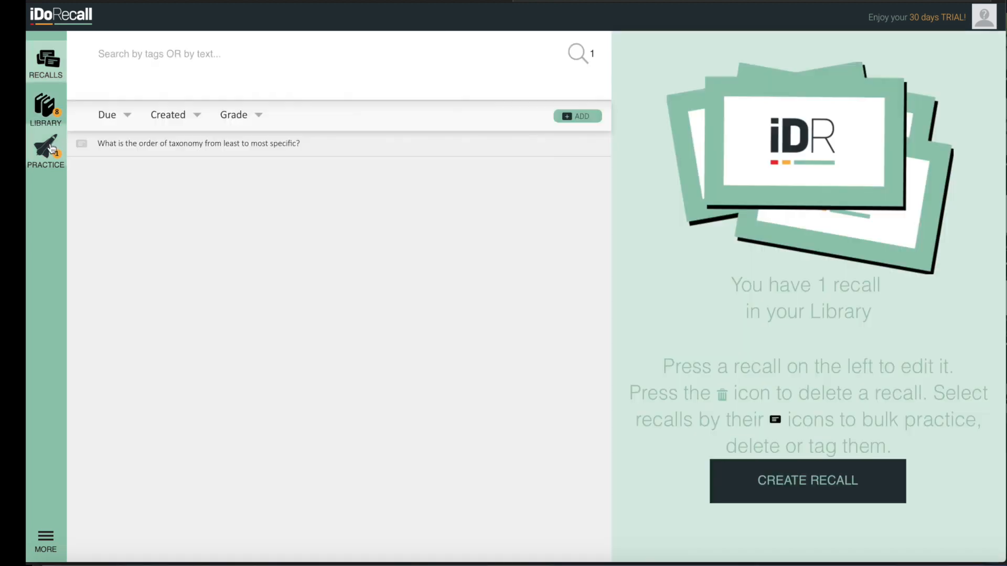
{"action": "left_click", "coordinate": [46, 153]}
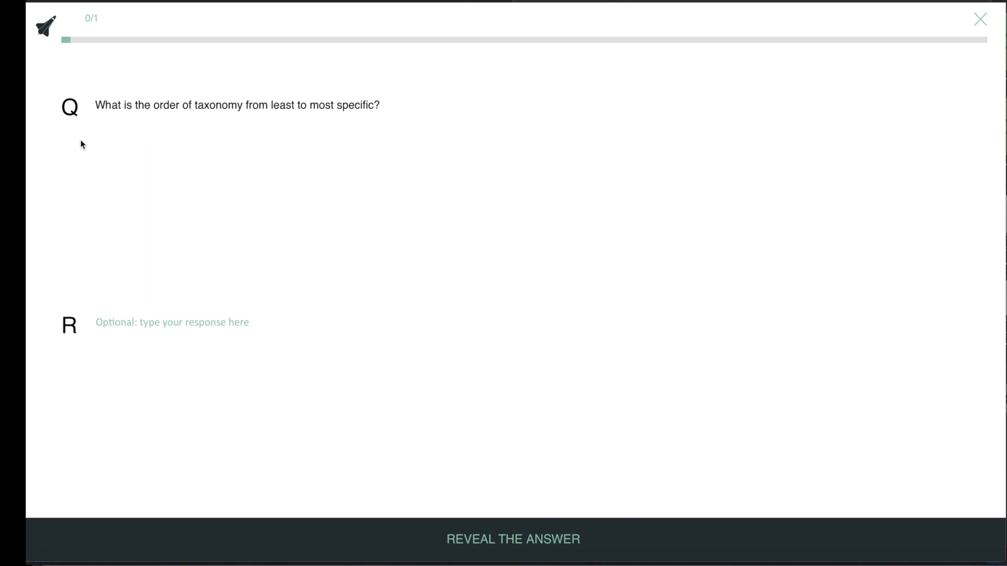
{"action": "mouse_move", "coordinate": [154, 126]}
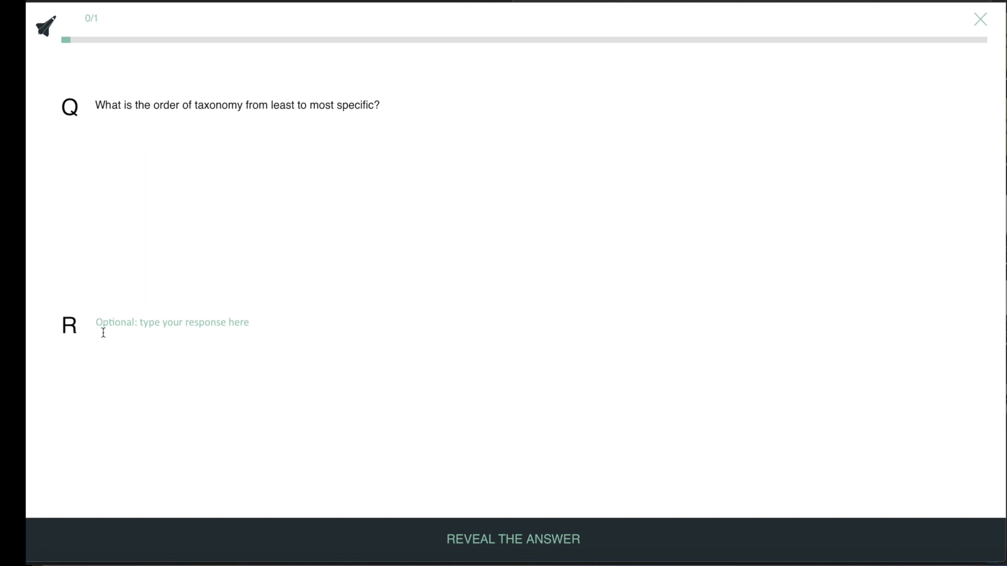
{"action": "mouse_move", "coordinate": [237, 329]}
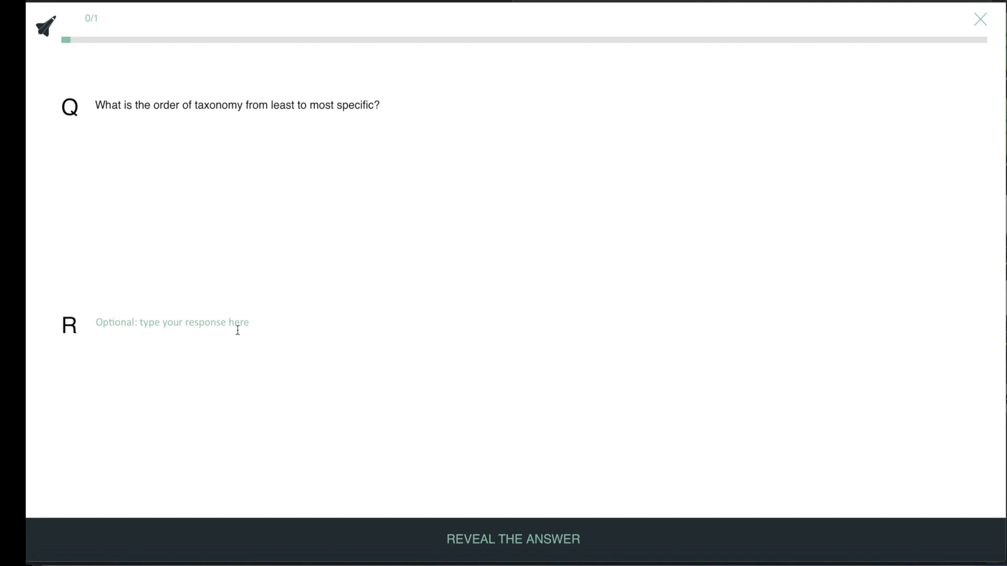
- Reveal the numbered Domain-to-Species answer to the taxonomy question
{"action": "left_click", "coordinate": [513, 538]}
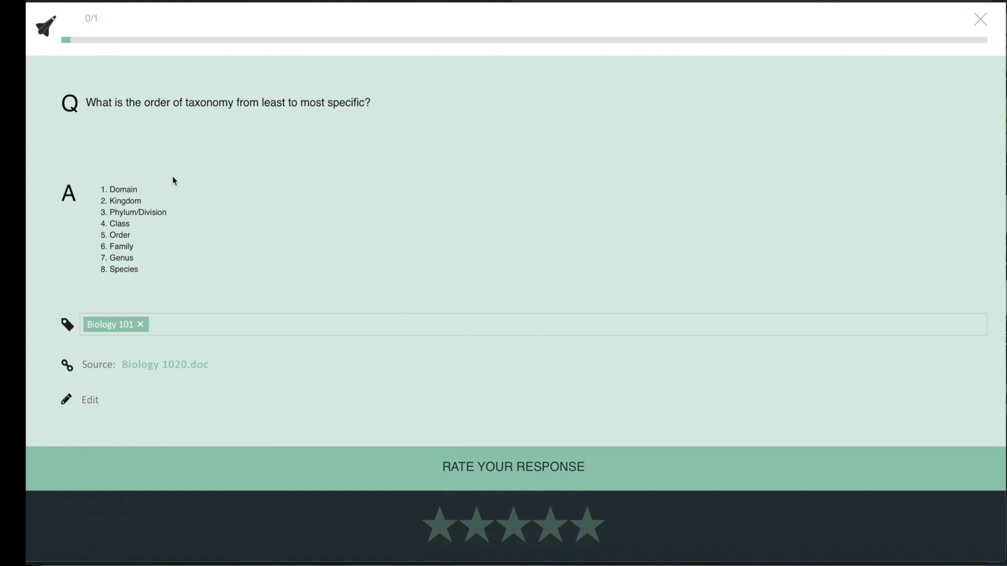
{"action": "mouse_move", "coordinate": [157, 373]}
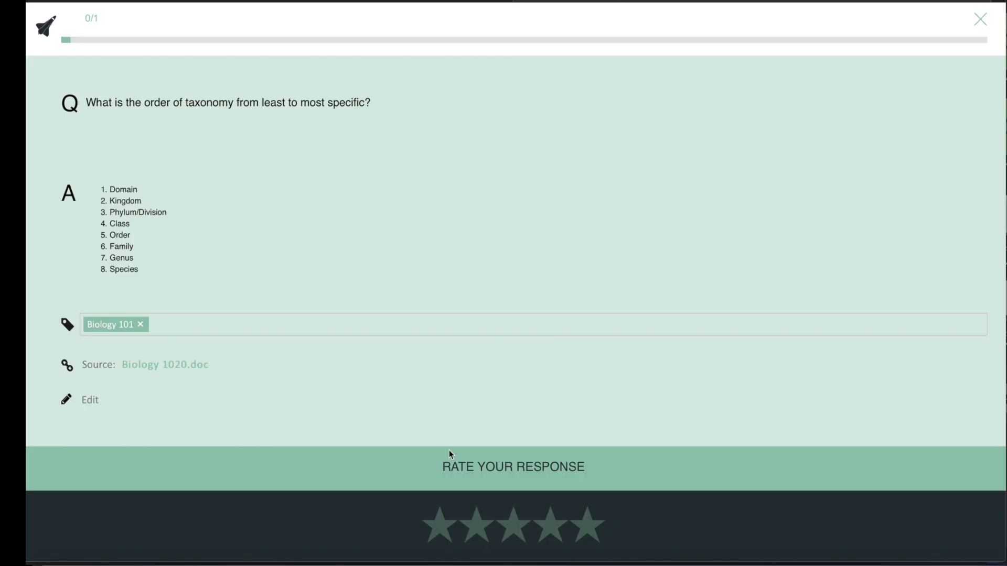
{"action": "mouse_move", "coordinate": [476, 526]}
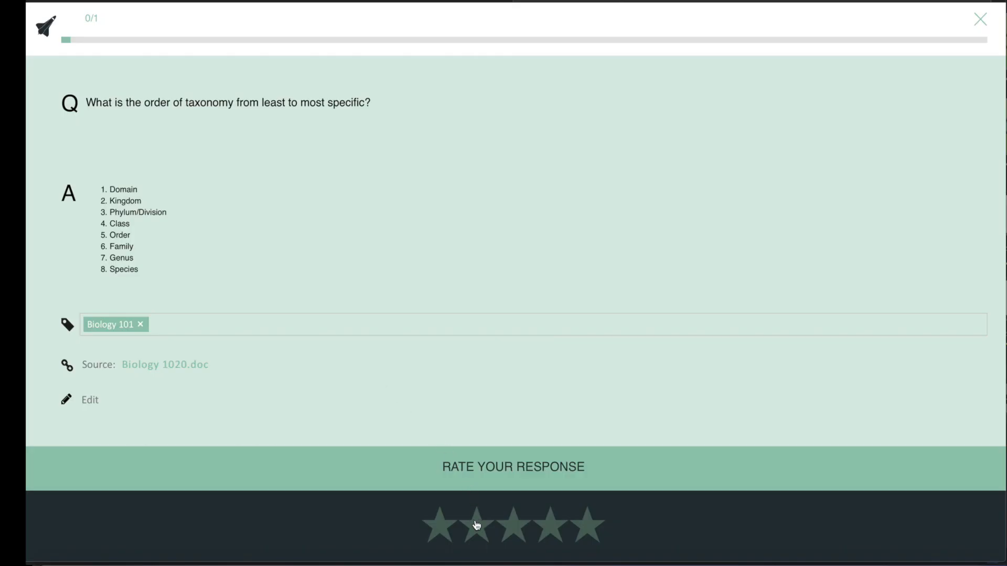
- Give the taxonomy response a two-star rating and move to the next recall
{"action": "left_click", "coordinate": [478, 525]}
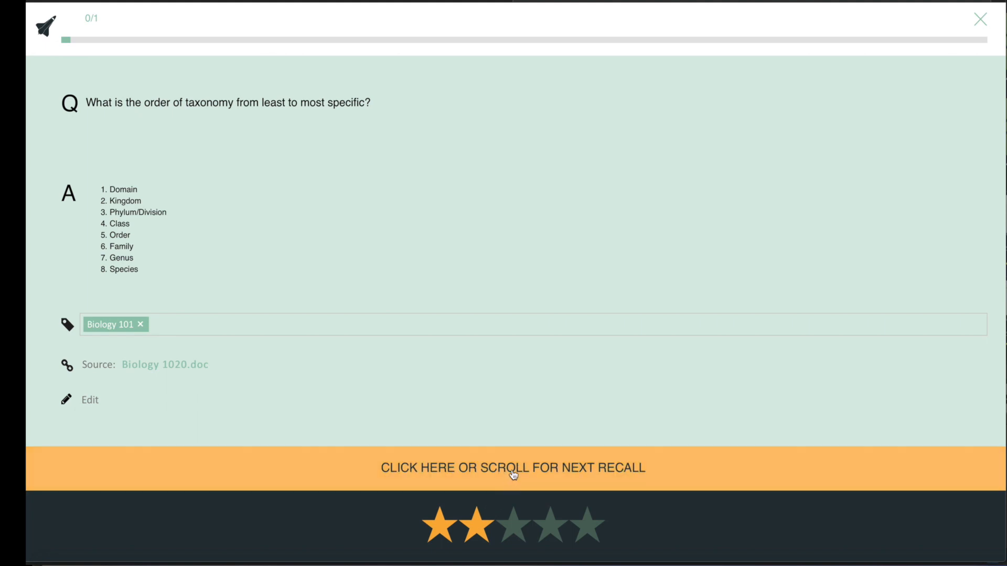
{"action": "left_click", "coordinate": [512, 467]}
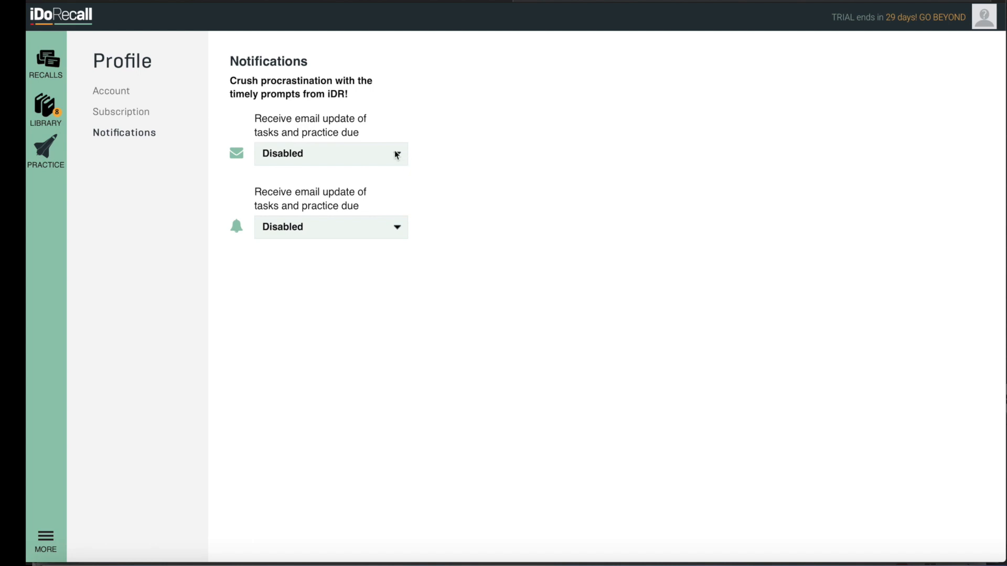
- Set email updates about tasks and practice due to Enabled
{"action": "left_click", "coordinate": [330, 153]}
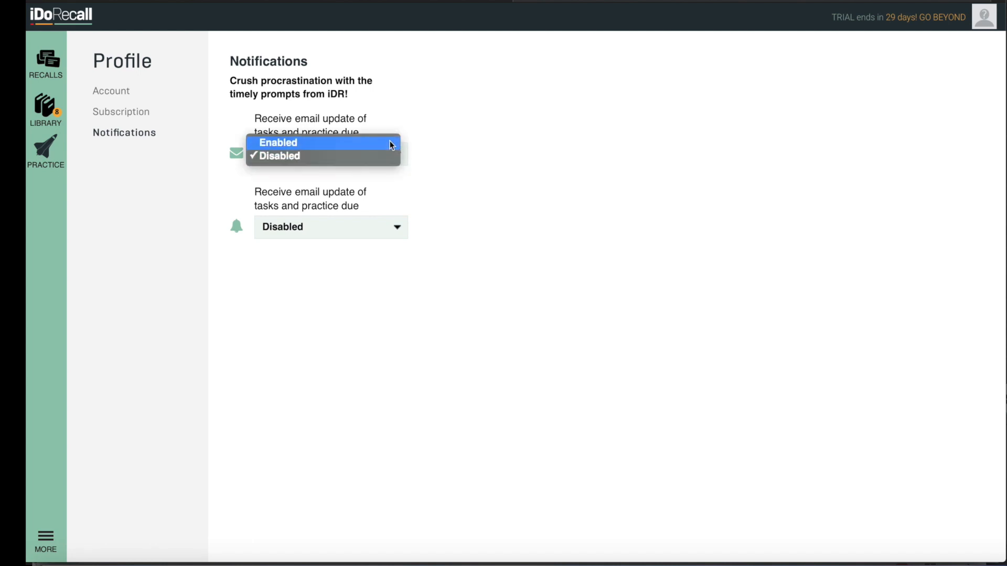
{"action": "left_click", "coordinate": [278, 142]}
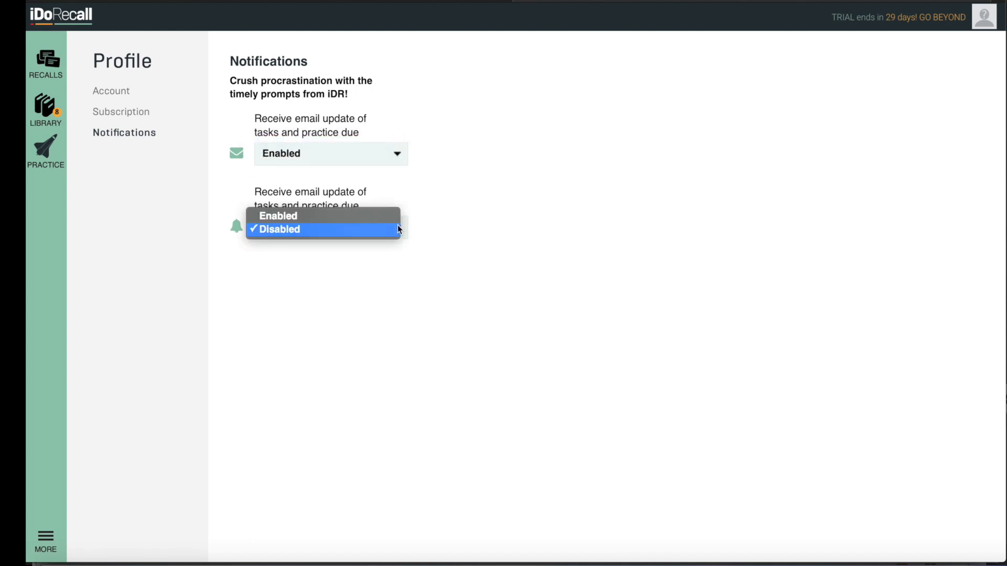
{"action": "left_click", "coordinate": [278, 216]}
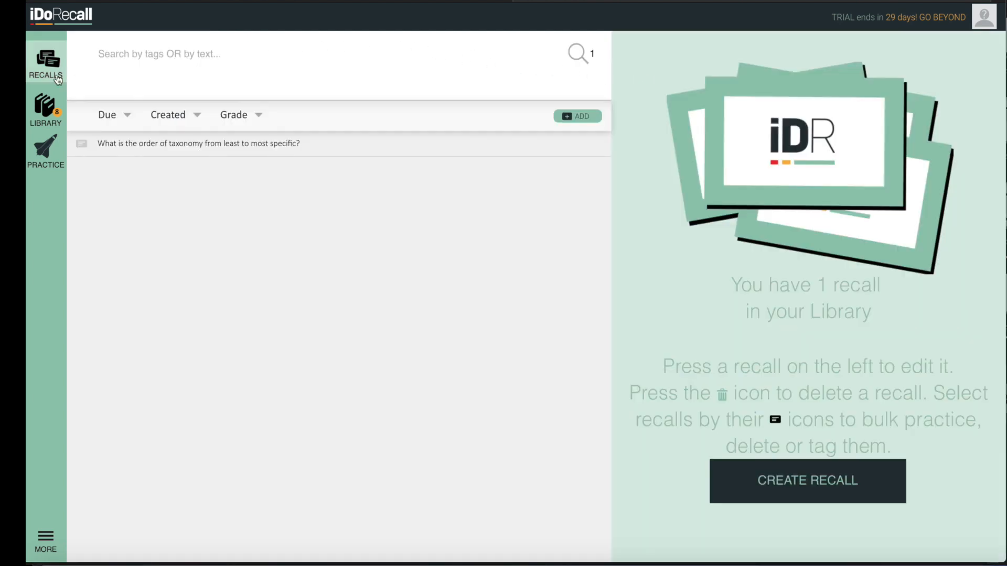
- Return to the Library and preview Basic geometry.pptx and DNA.jpg
{"action": "left_click", "coordinate": [45, 109]}
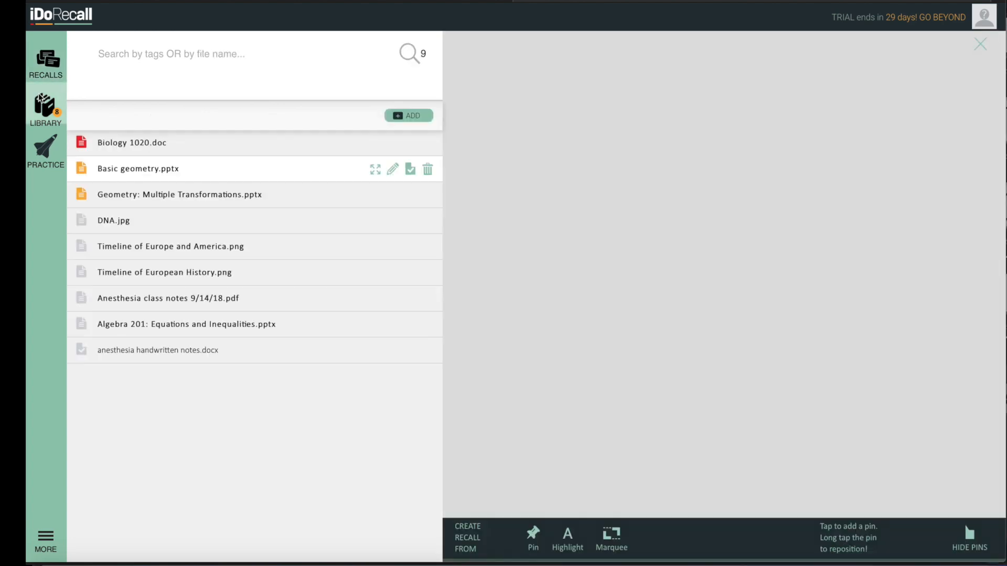
{"action": "left_click", "coordinate": [180, 194]}
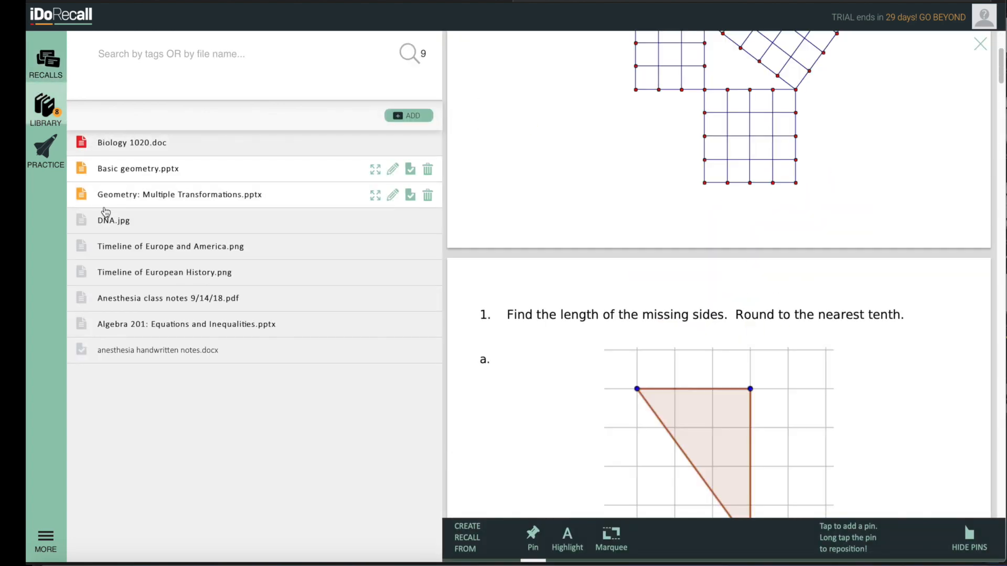
{"action": "left_click", "coordinate": [113, 220]}
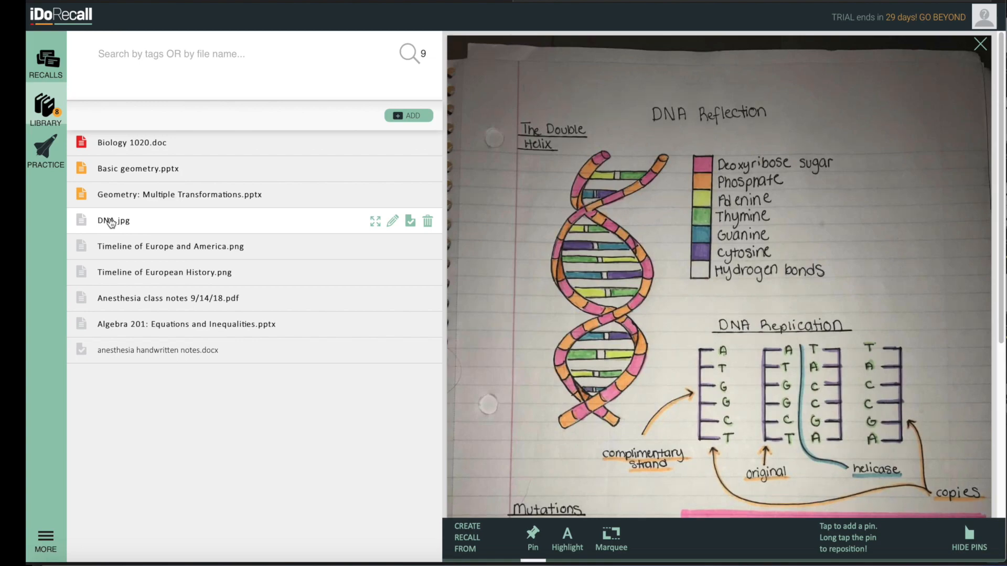